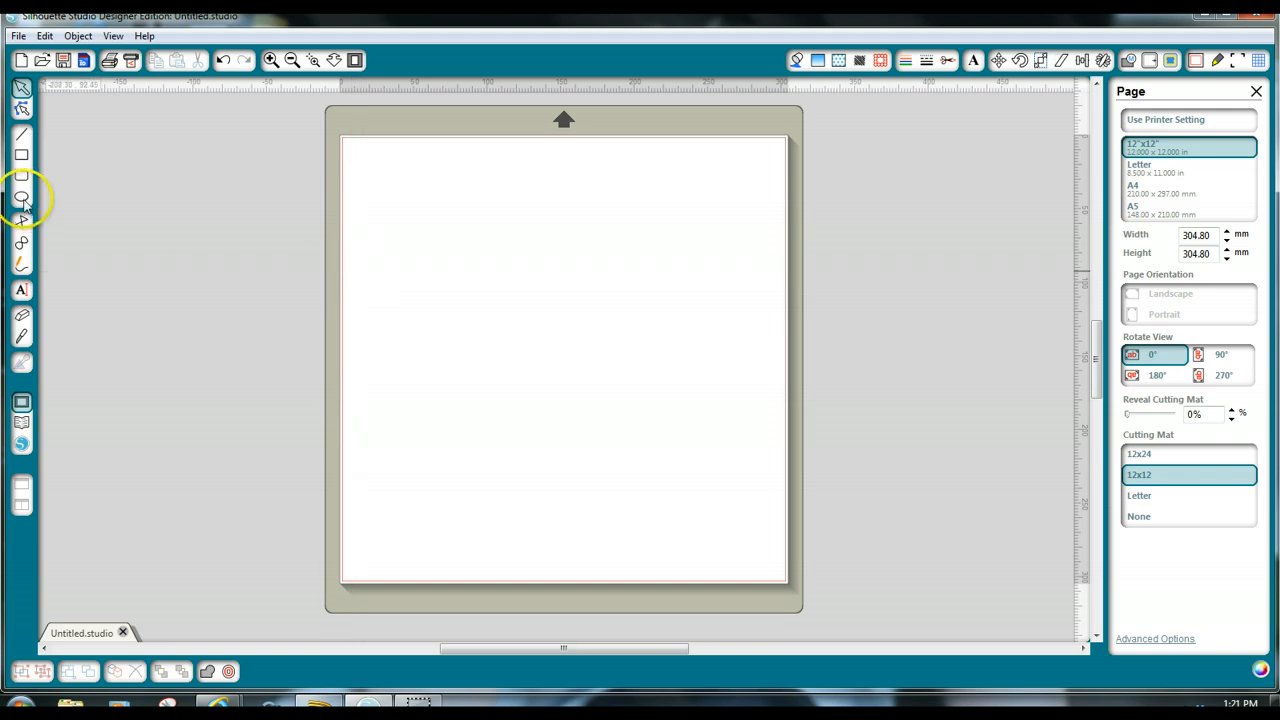
mouse_move(22, 199)
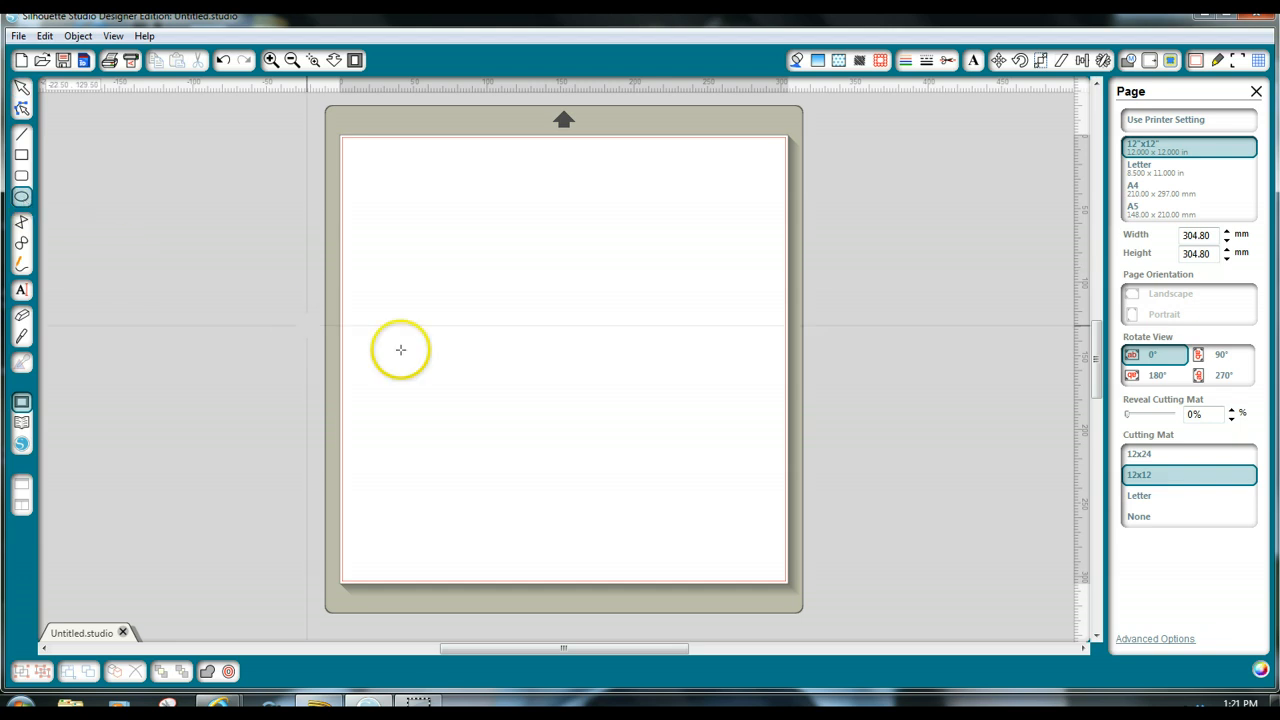
Step: Draw a circle with the Ellipse tool and enlarge it to fill the upper page
drag(400, 350, 537, 260)
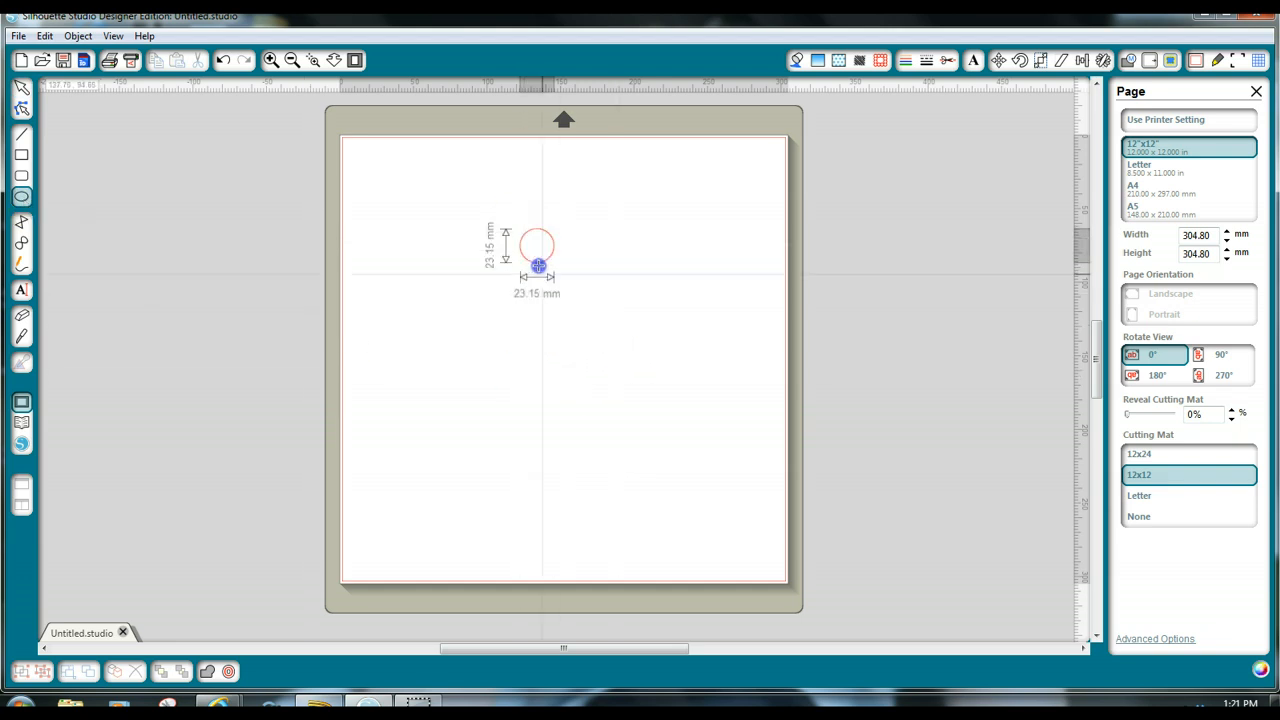
drag(538, 264, 700, 617)
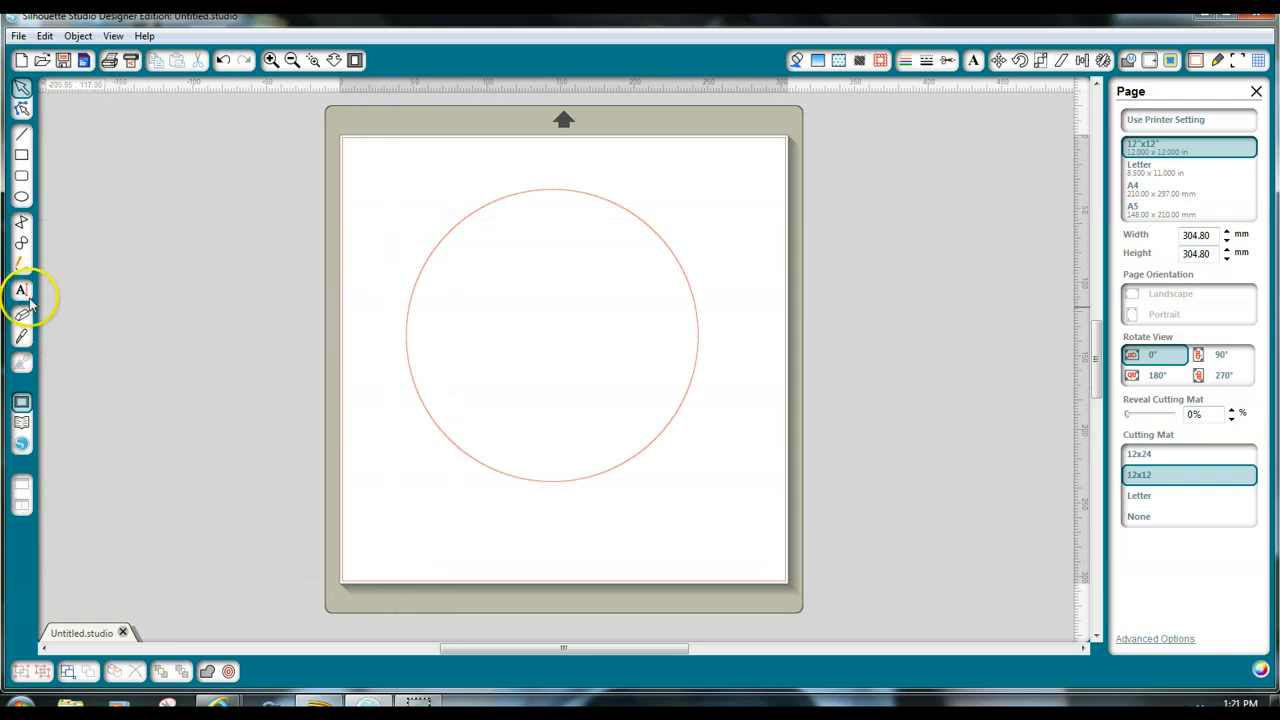
Step: Type 'Terri Johnny Kari Kristin' in Times New Roman below the circle, fixing a stray letter
click(21, 290)
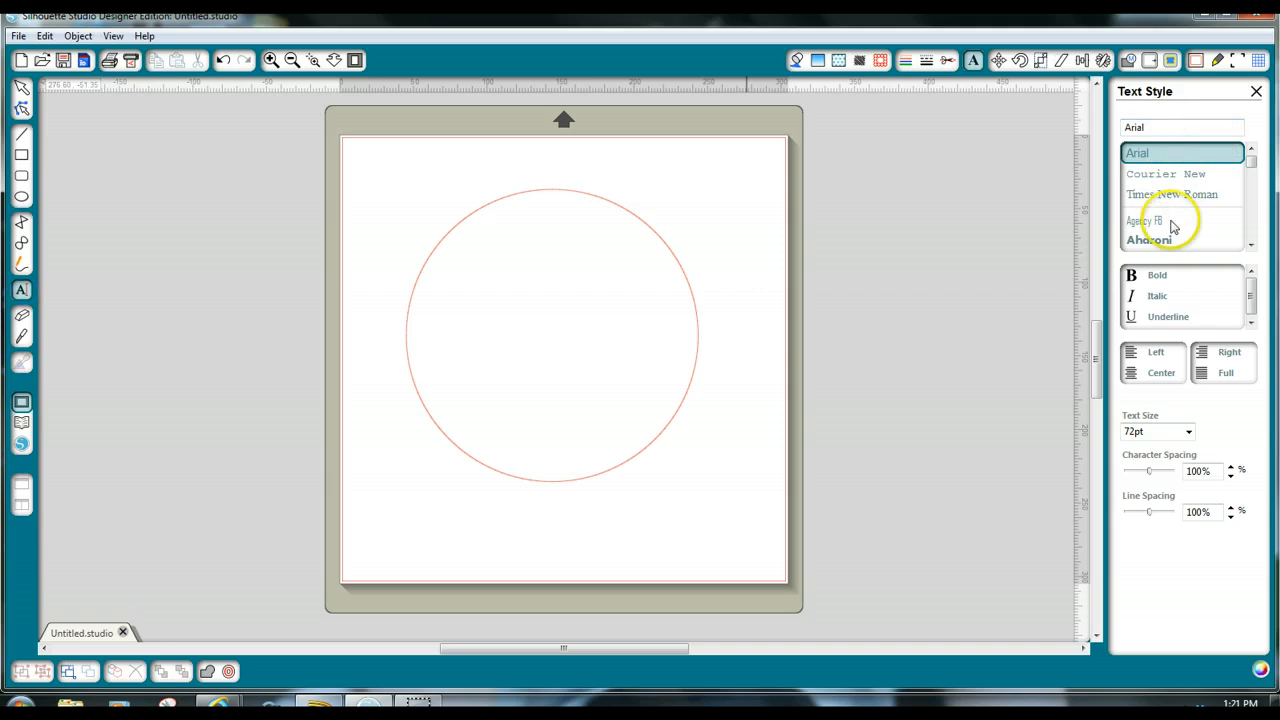
click(1172, 194)
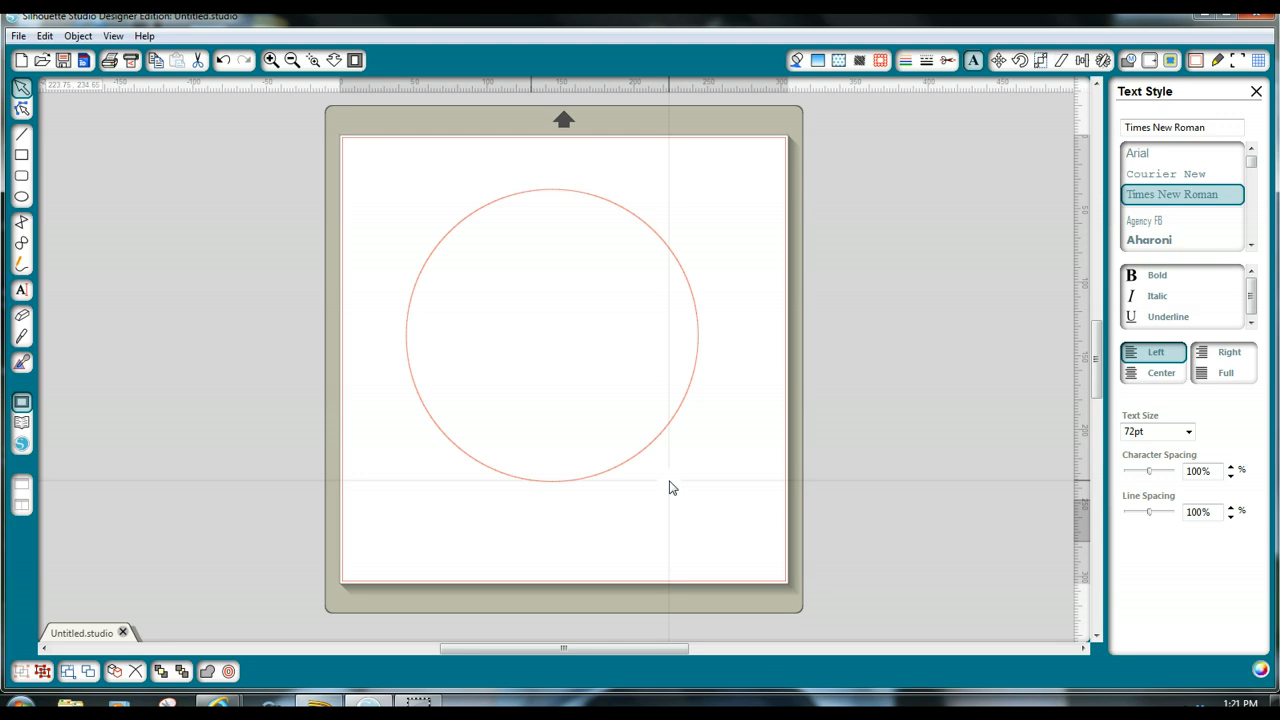
text(Terrli)
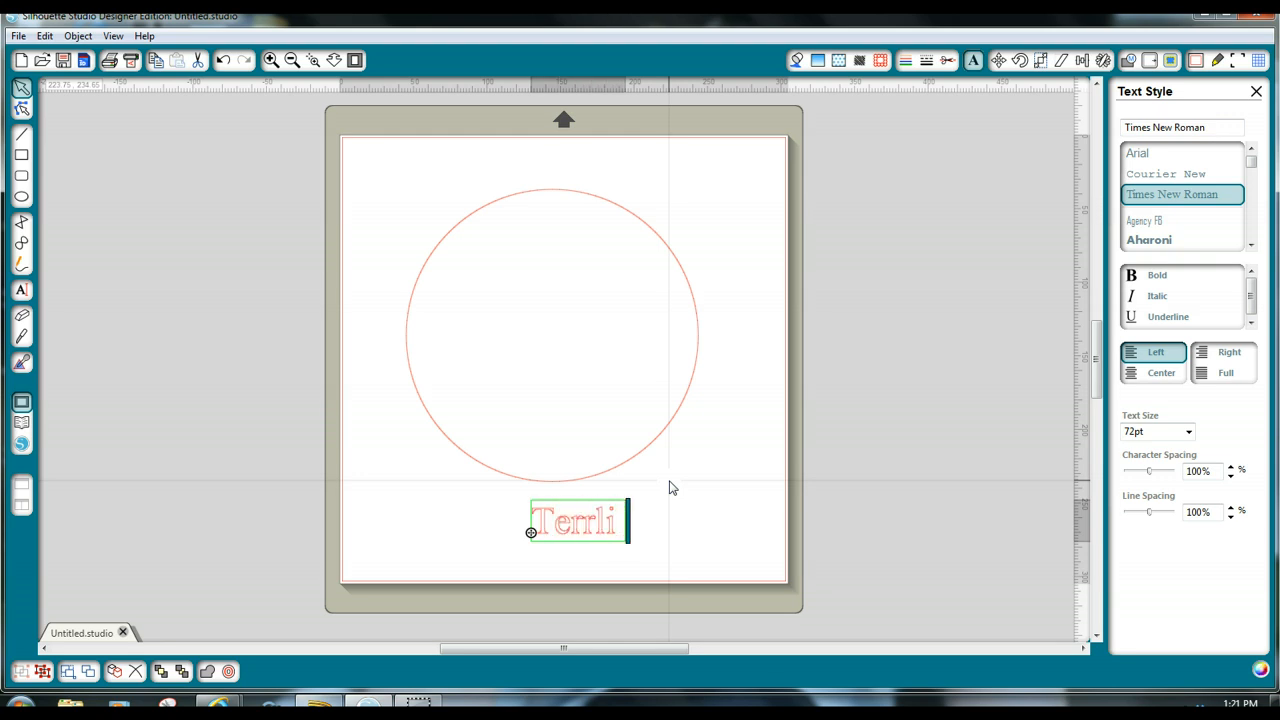
key(BackSpace)
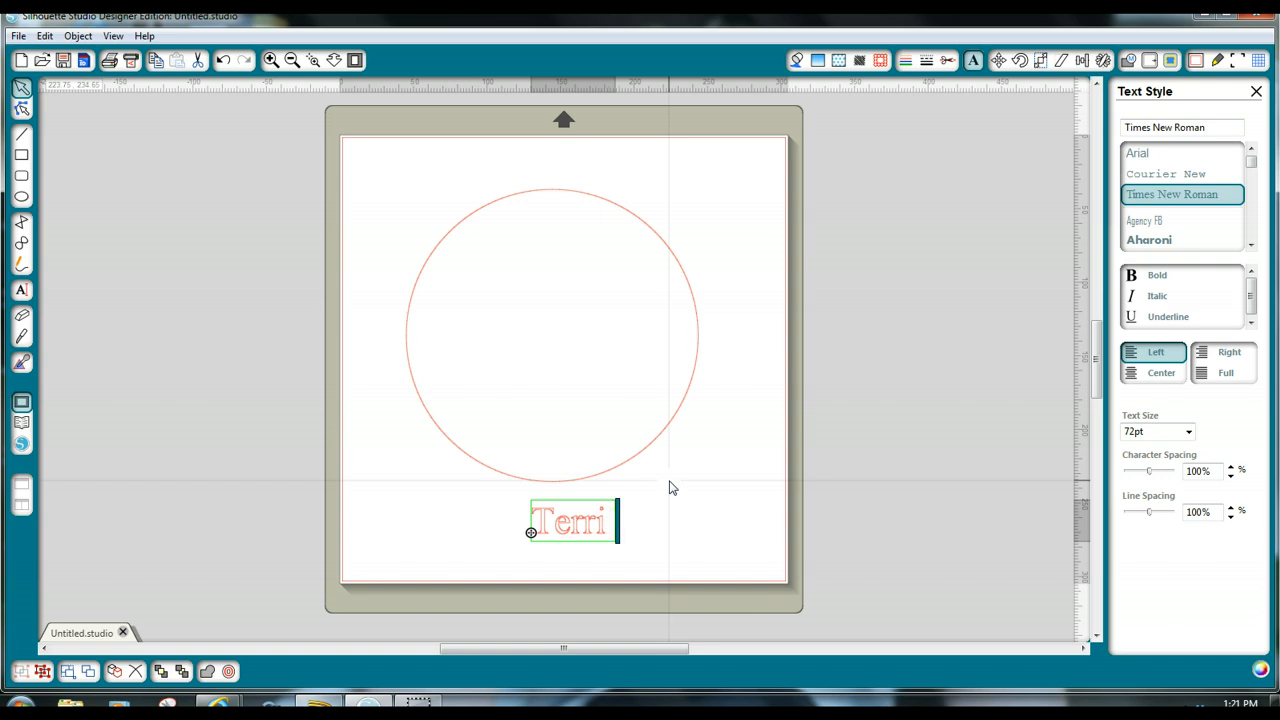
text(Joh)
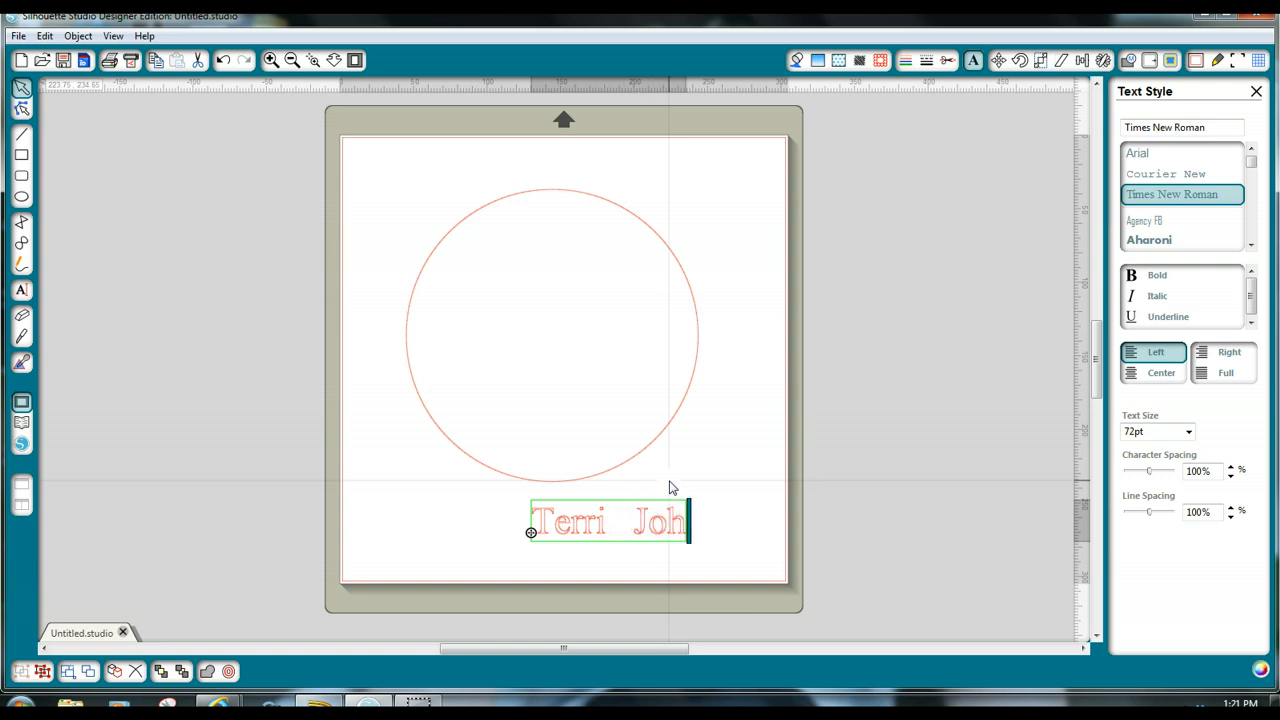
text(nny Kari)
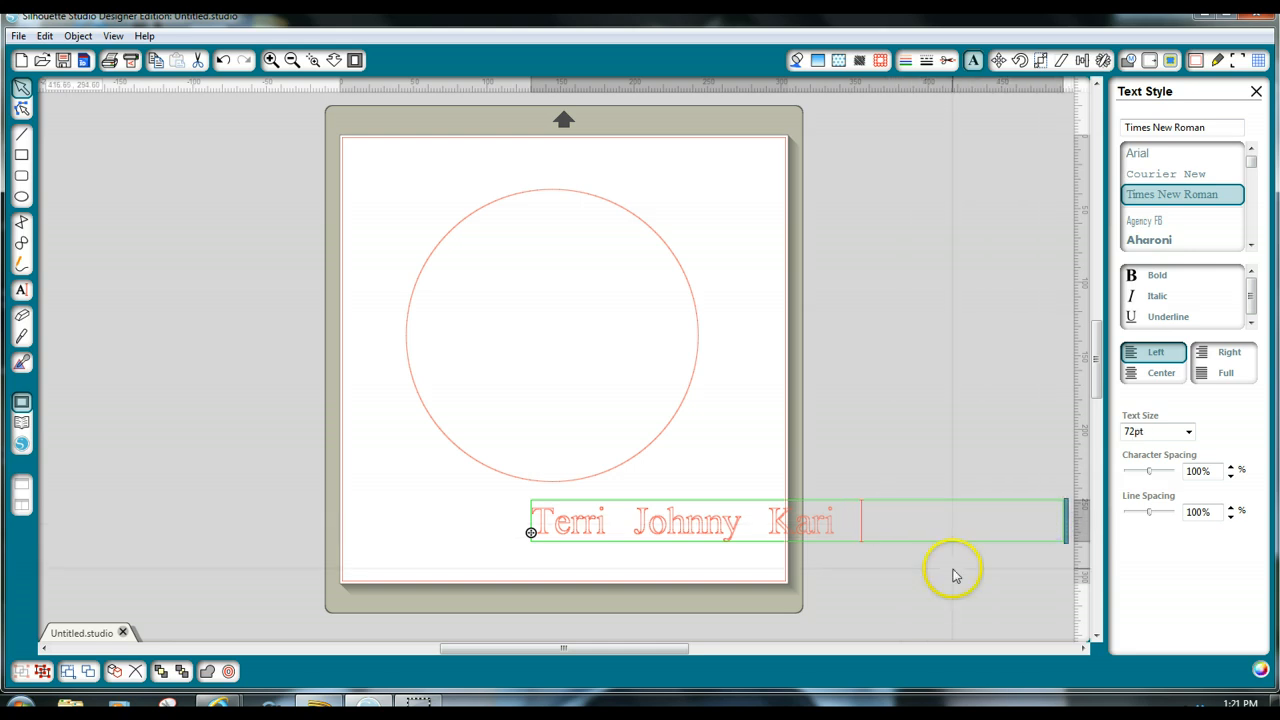
text(Kristin)
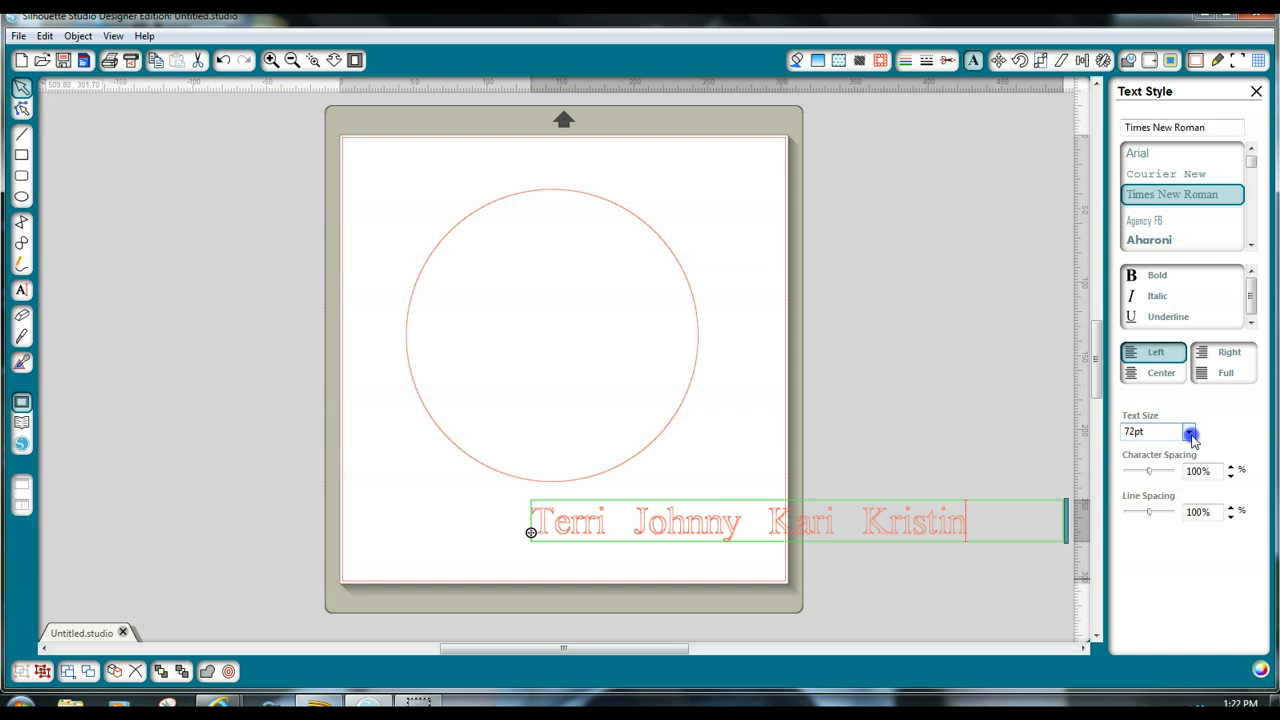
Step: Select the names text and change its Text Size to 48pt
click(1189, 431)
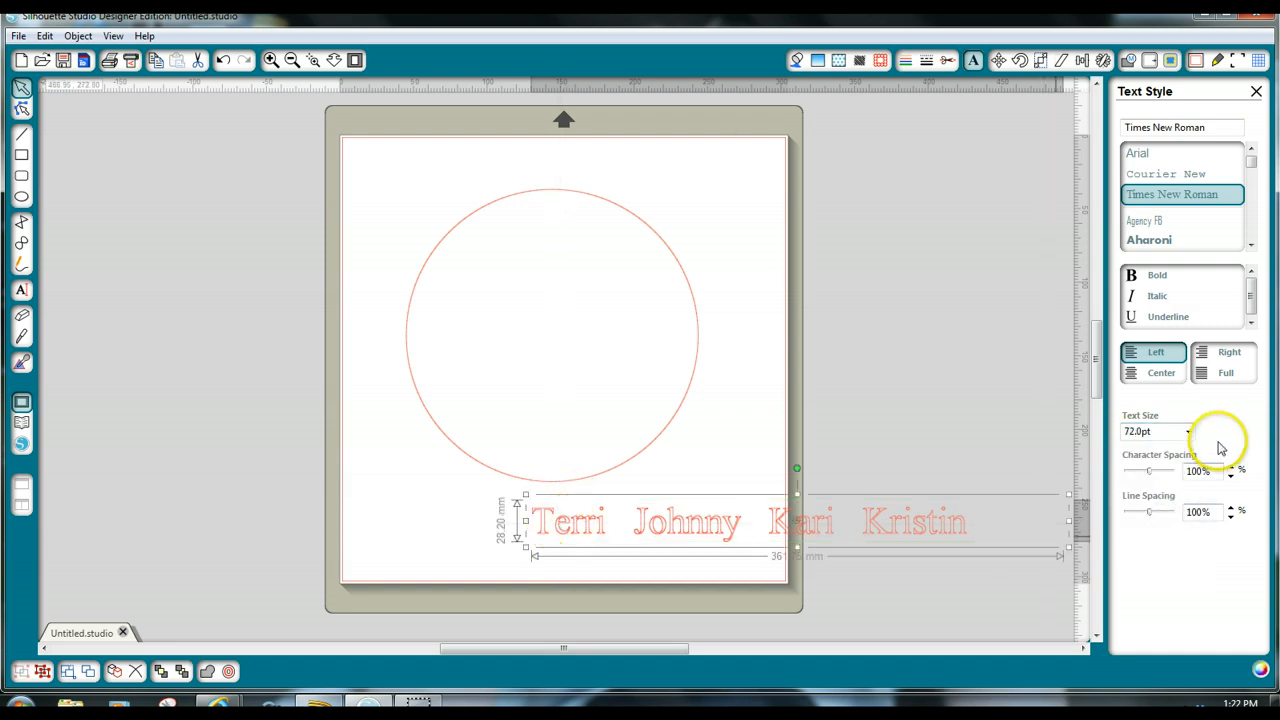
click(1188, 431)
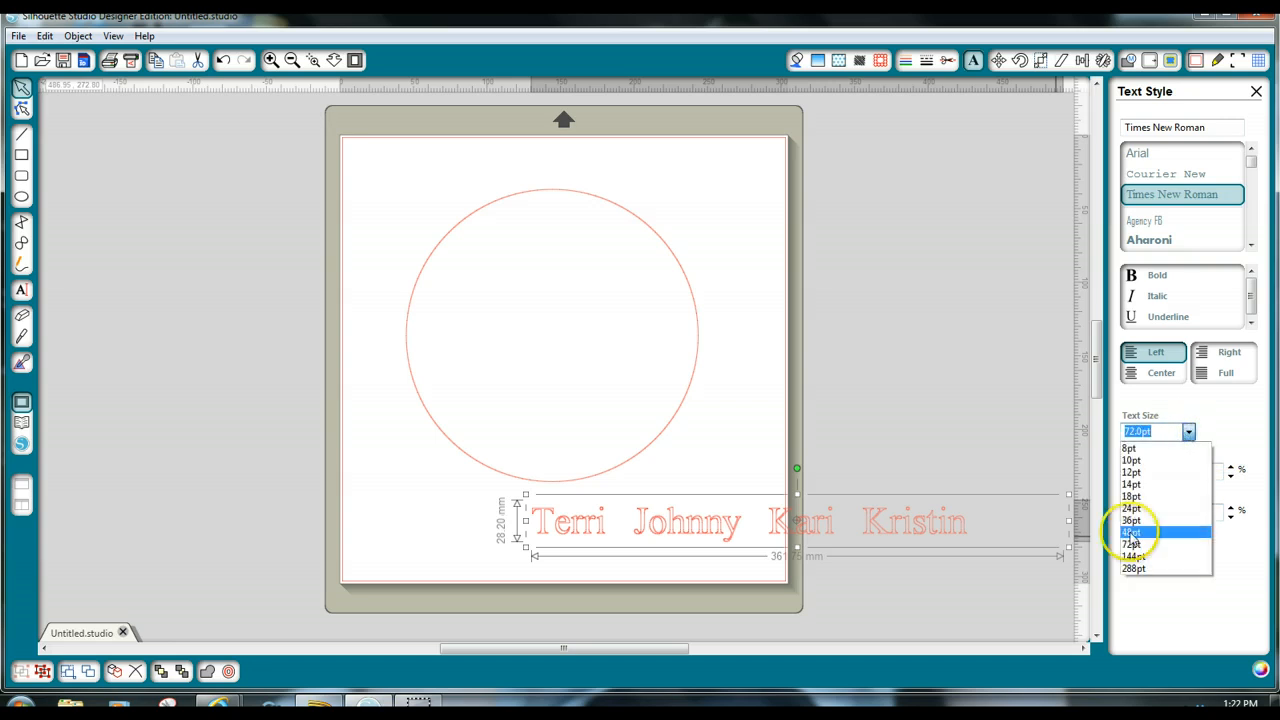
click(1131, 520)
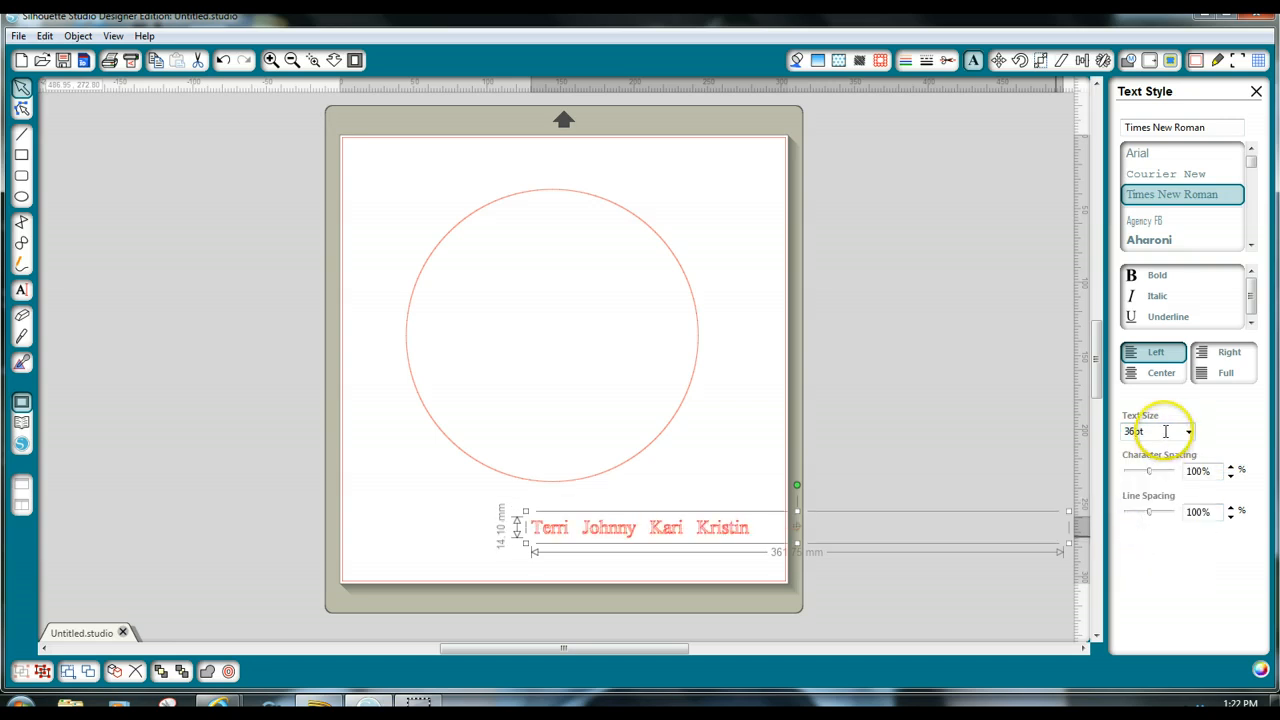
click(1188, 431)
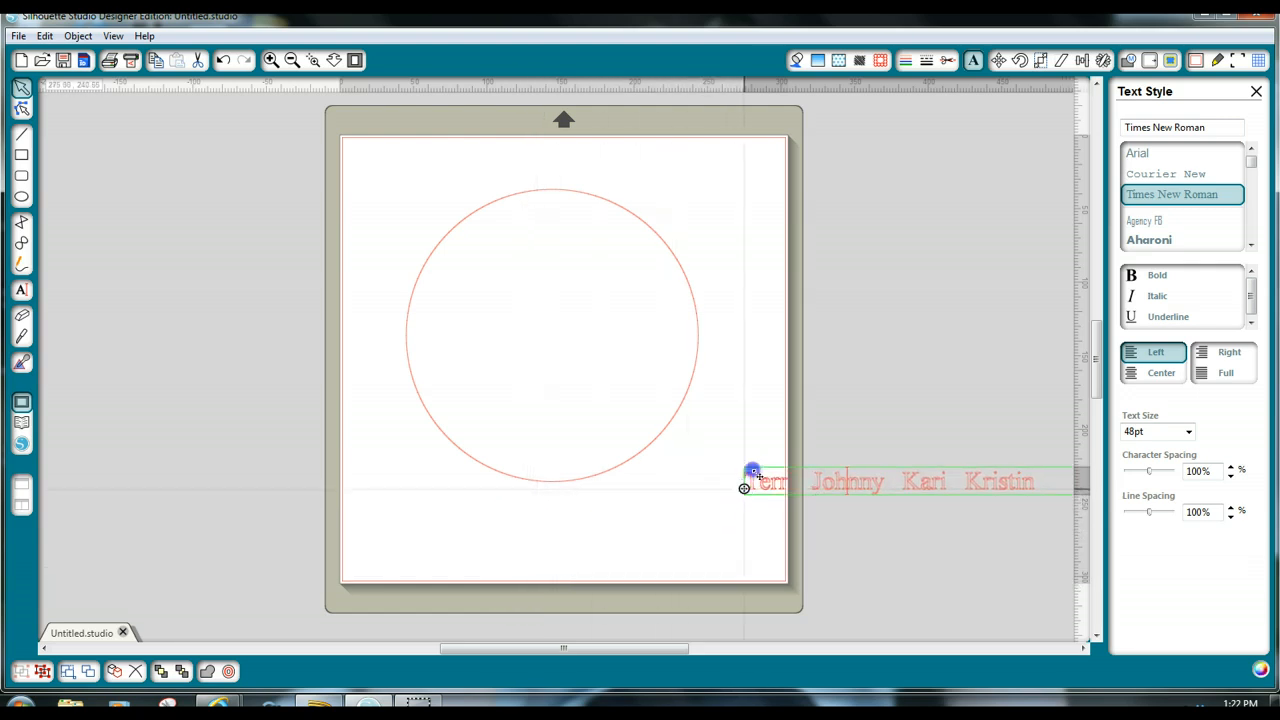
Step: Attach the names text to the circle's bottom edge, reattaching and nudging it just outside
drag(752, 471, 767, 383)
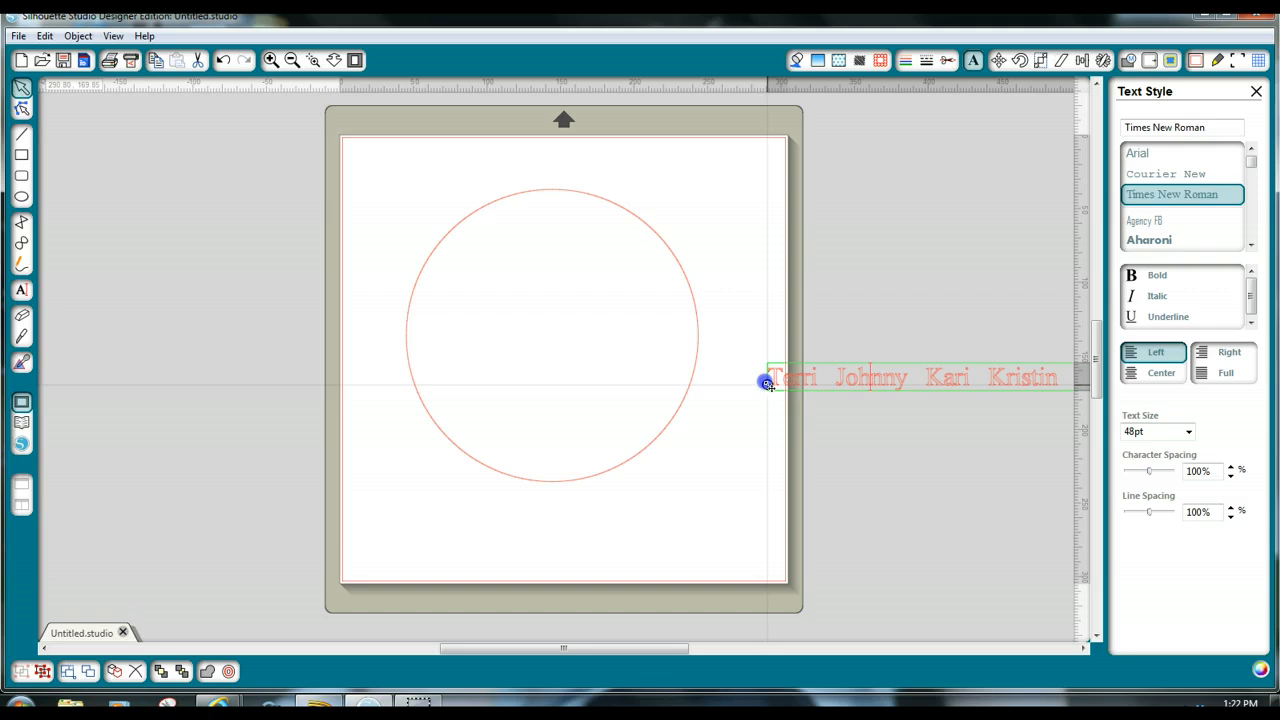
drag(770, 378, 445, 370)
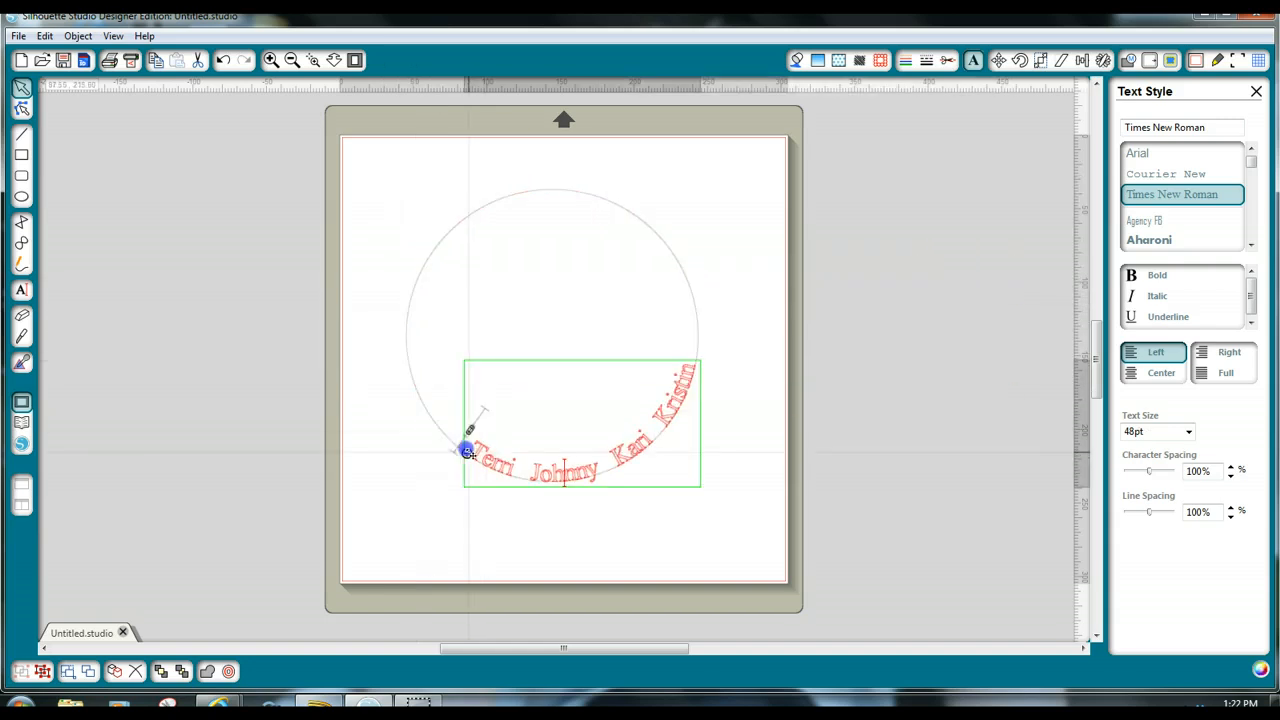
drag(467, 452, 420, 402)
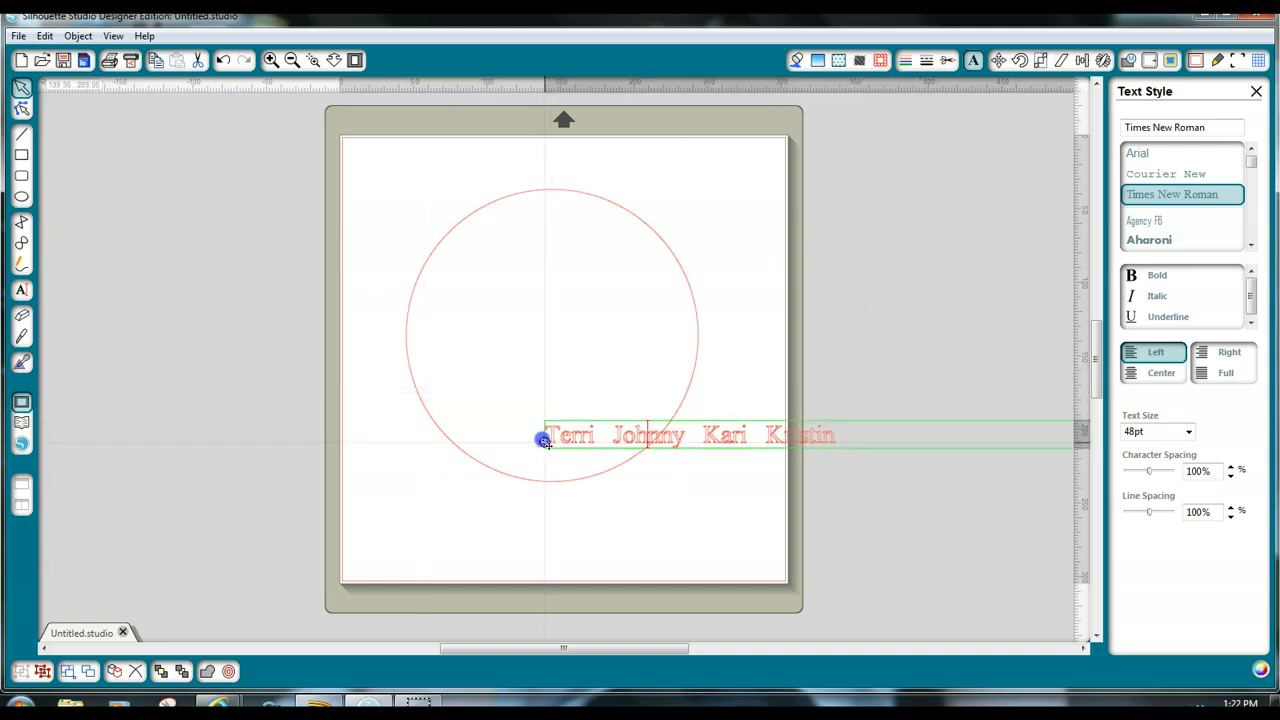
drag(545, 440, 425, 395)
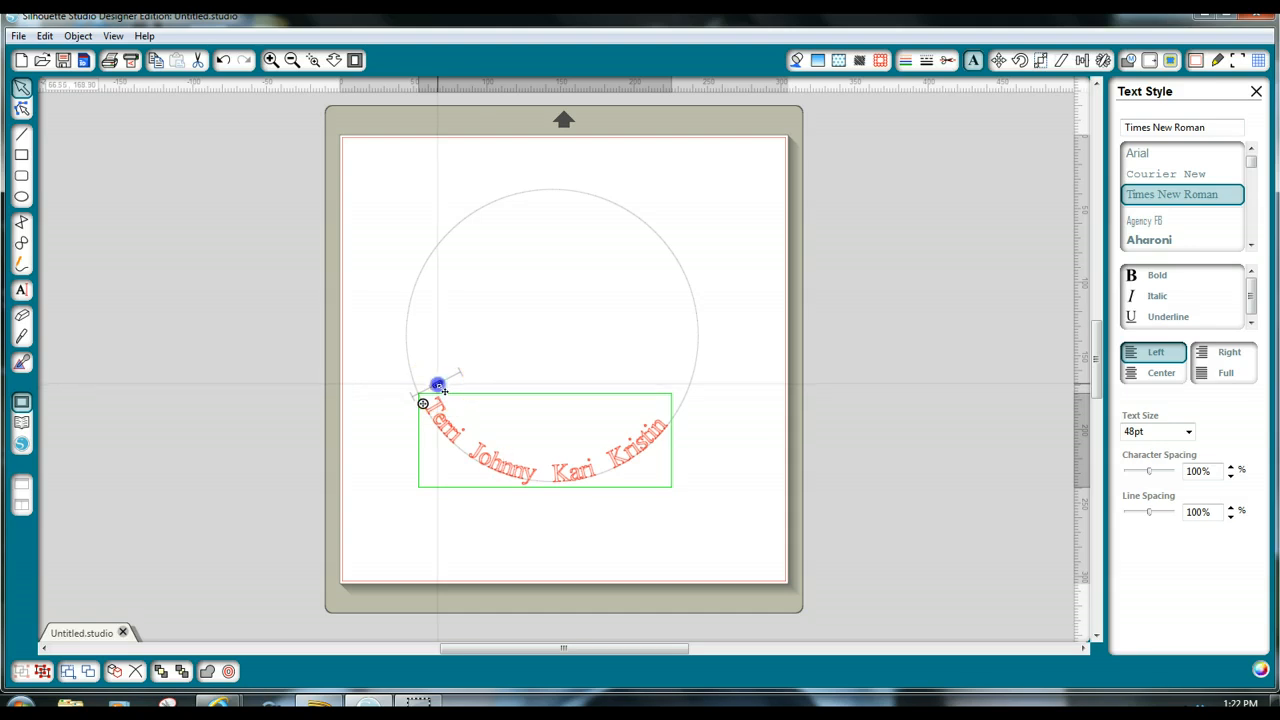
drag(438, 385, 427, 395)
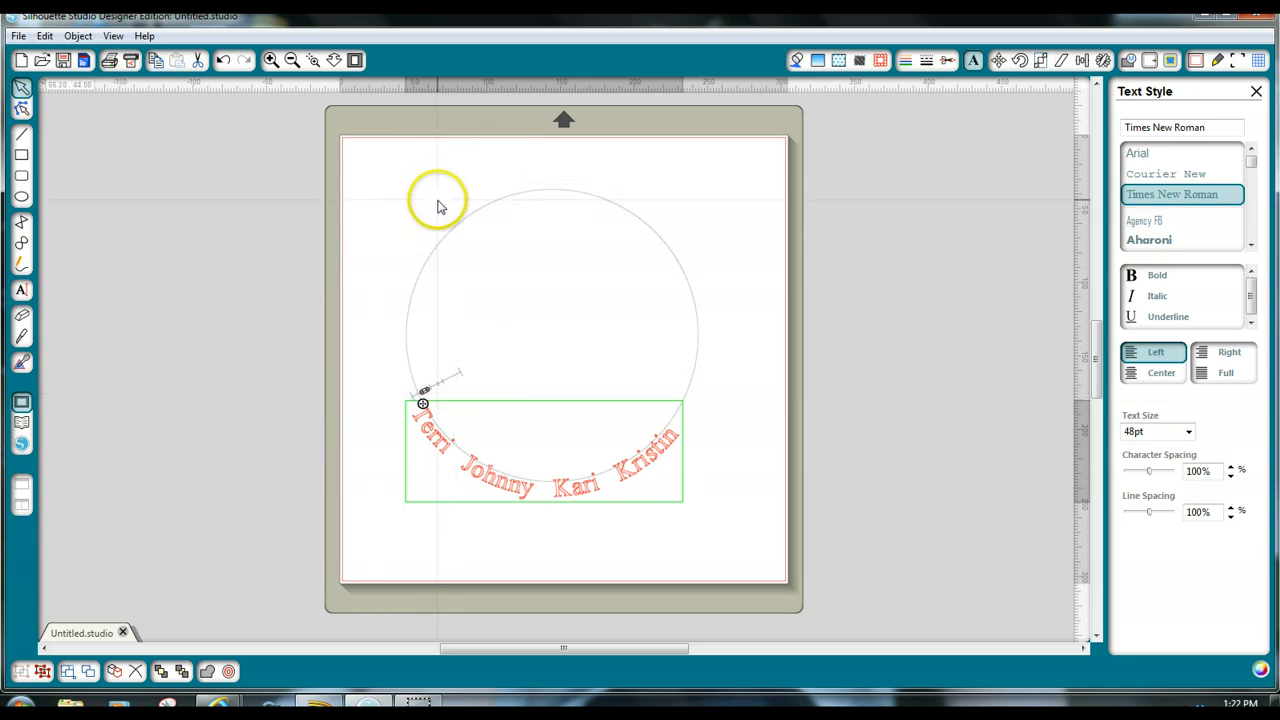
mouse_move(22, 290)
text(The Johnson Family)
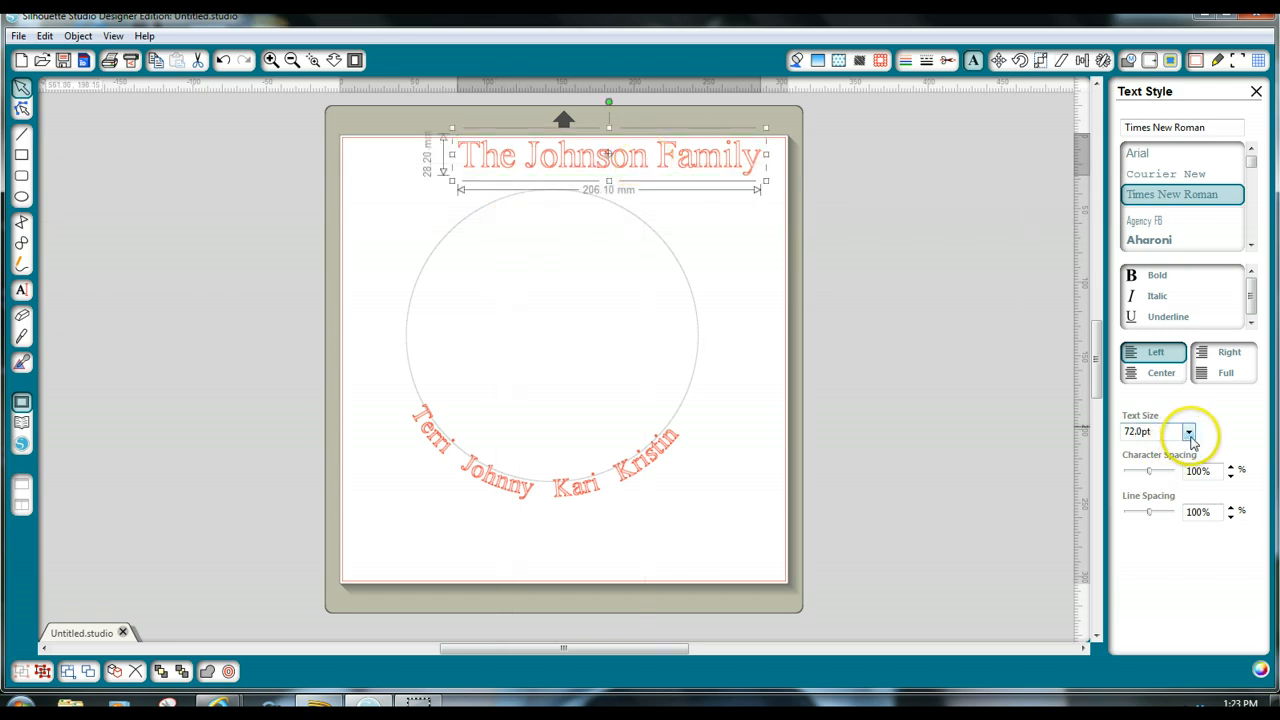
Step: Size 'The Johnson Family' to 48pt and arc it along the circle's top
click(1189, 431)
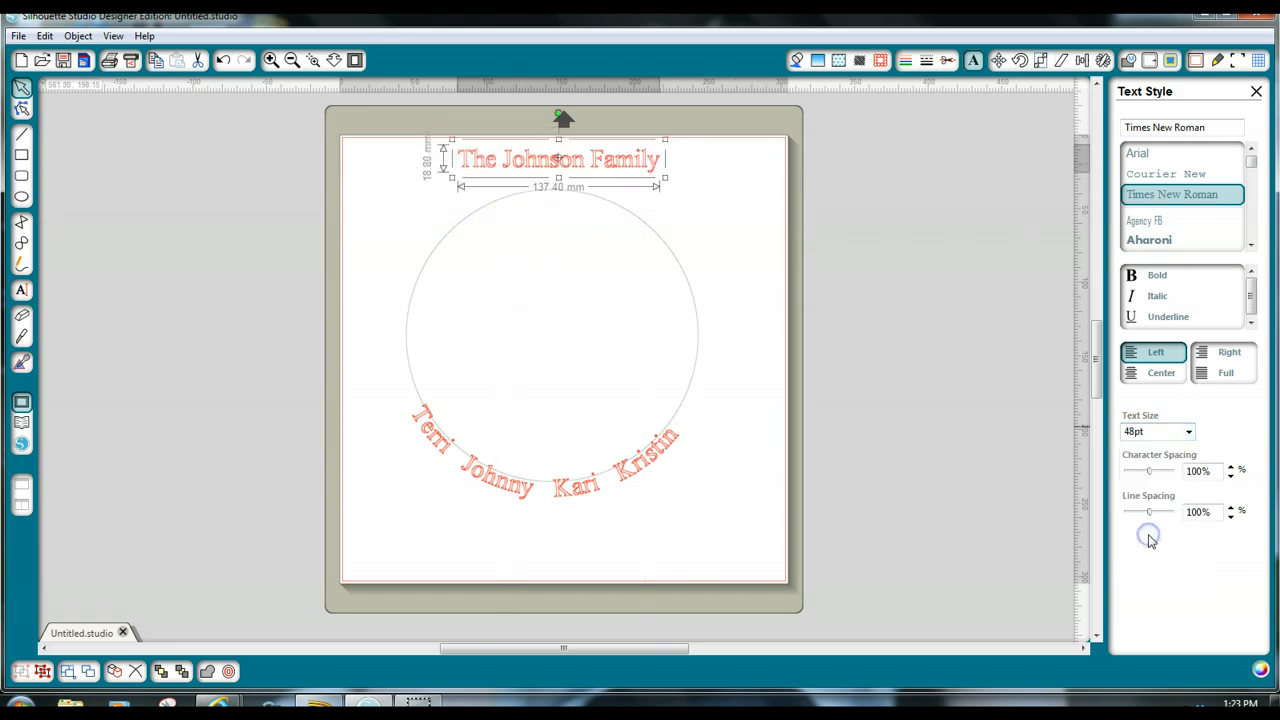
double_click(560, 159)
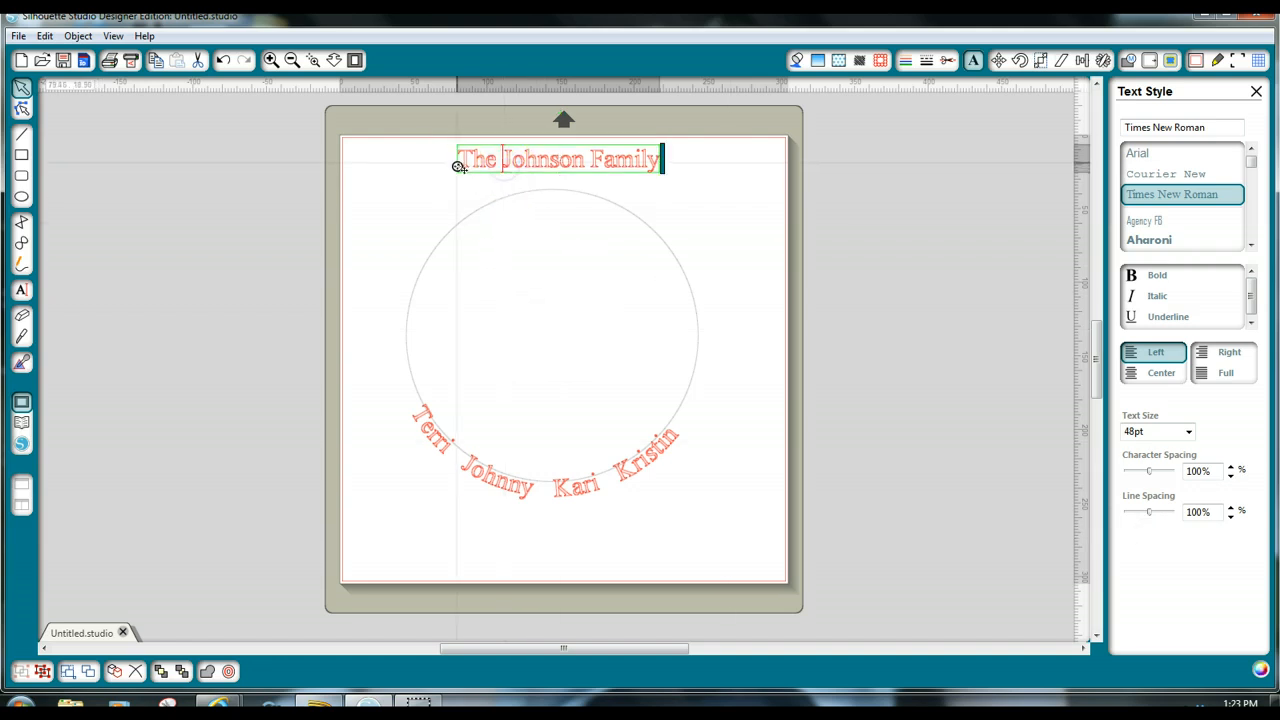
drag(458, 165, 450, 228)
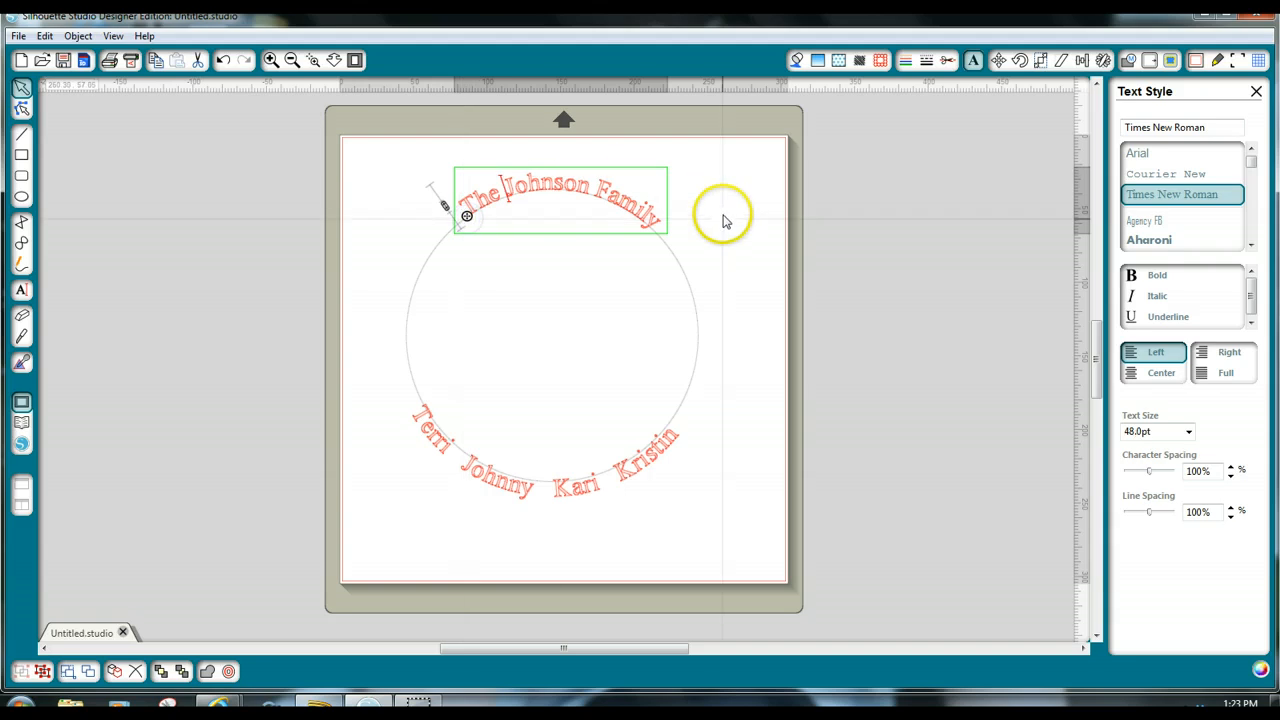
mouse_move(490, 535)
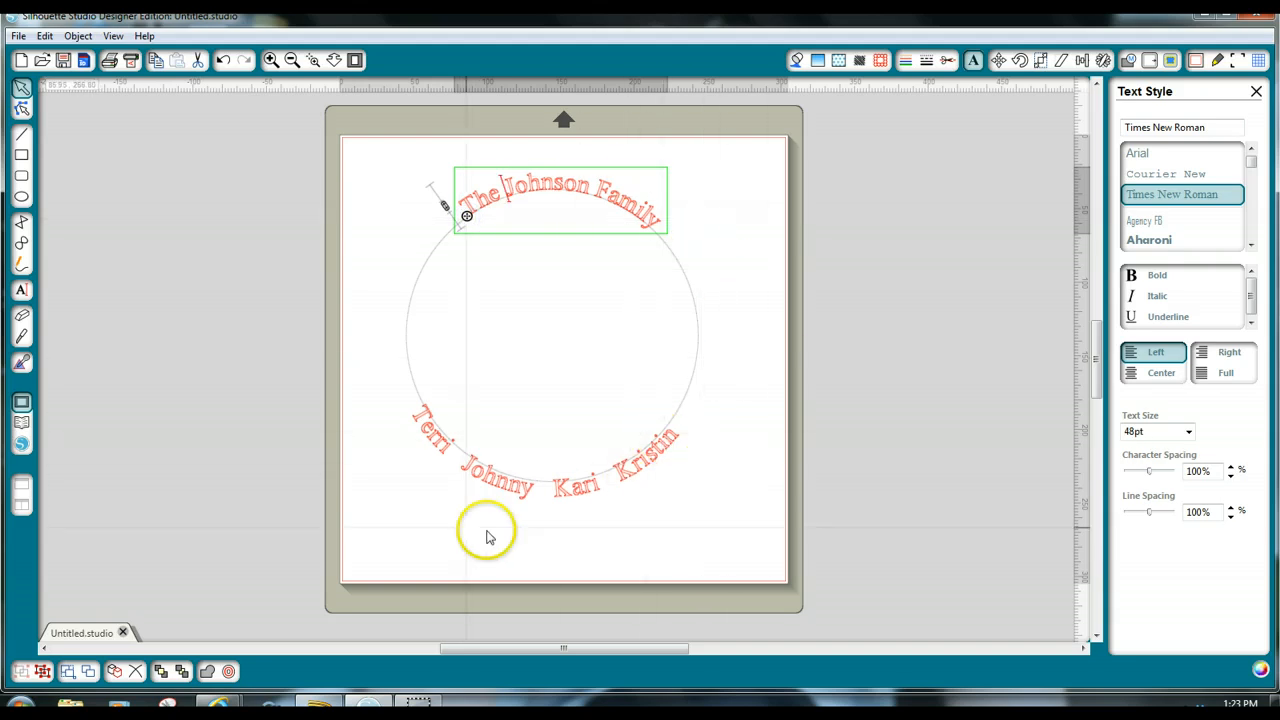
mouse_move(340, 390)
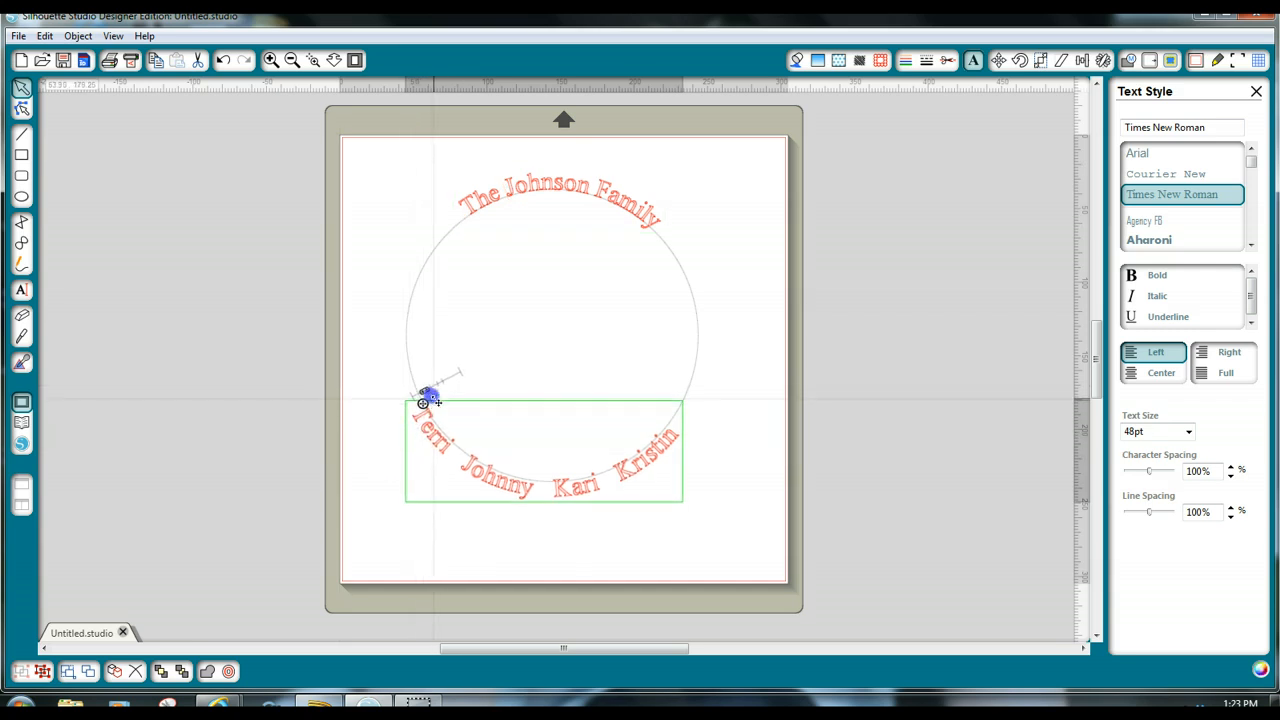
drag(427, 397, 440, 388)
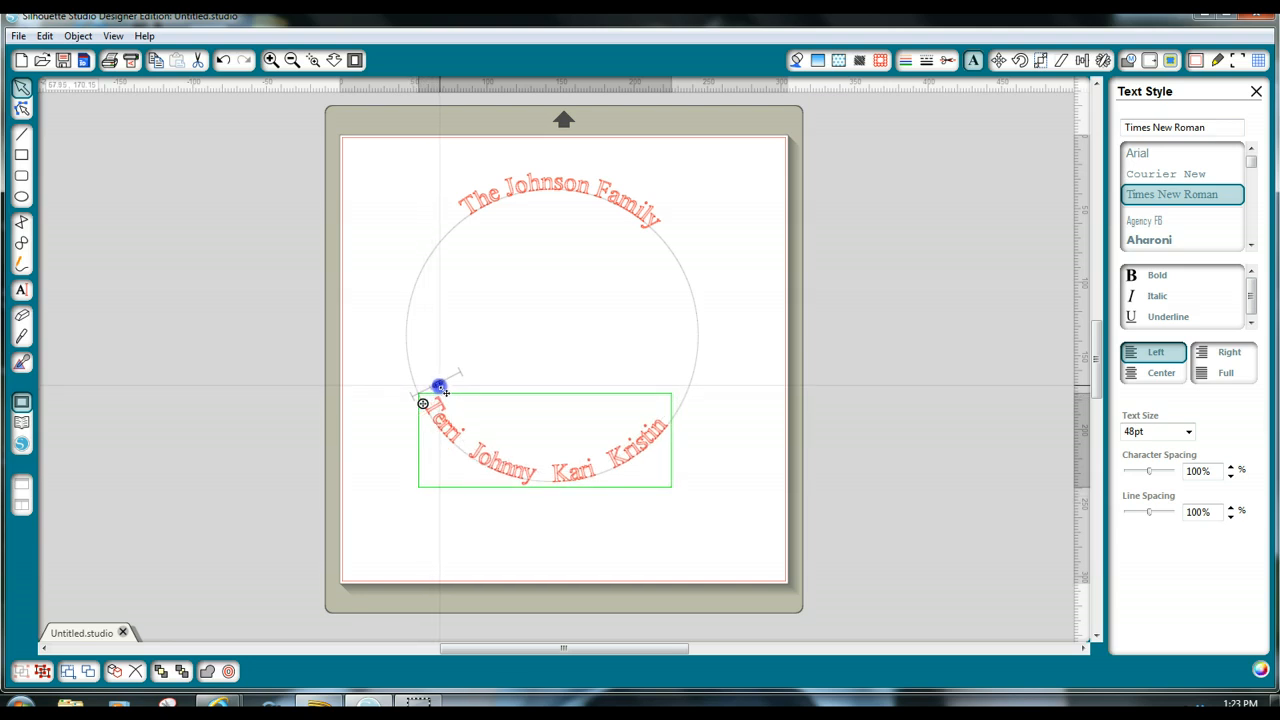
drag(440, 388, 428, 390)
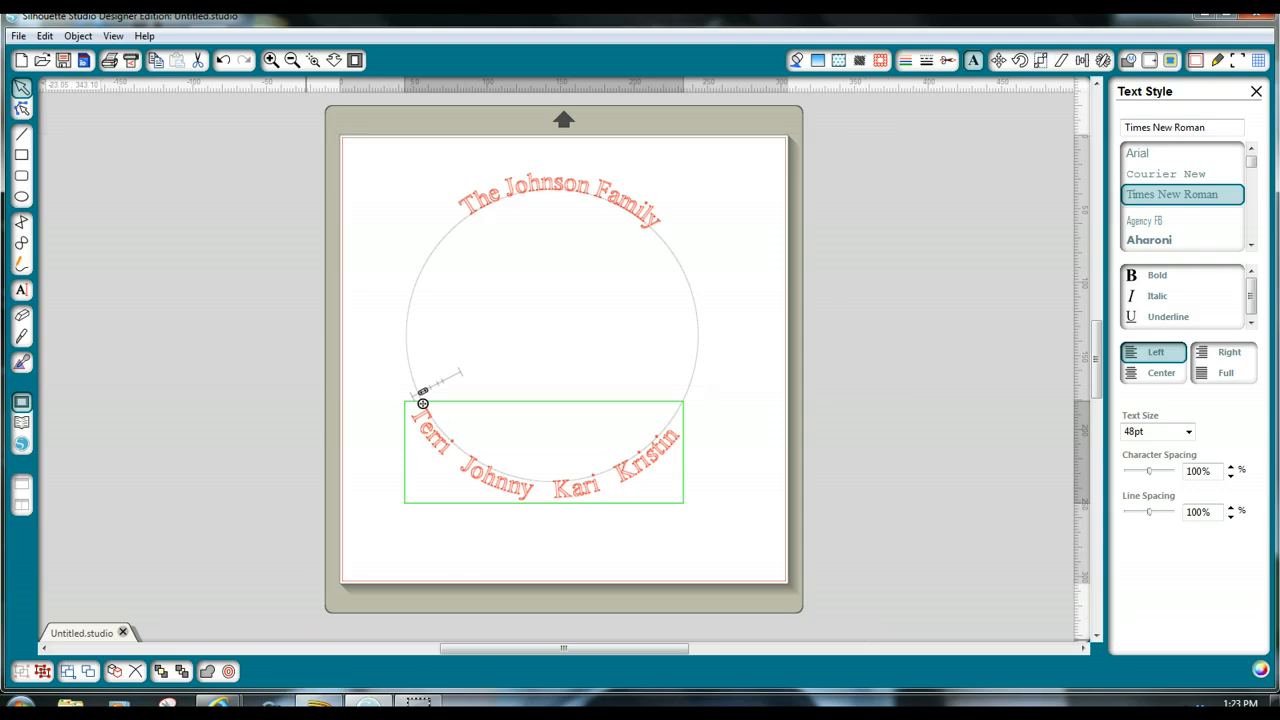
mouse_move(548, 120)
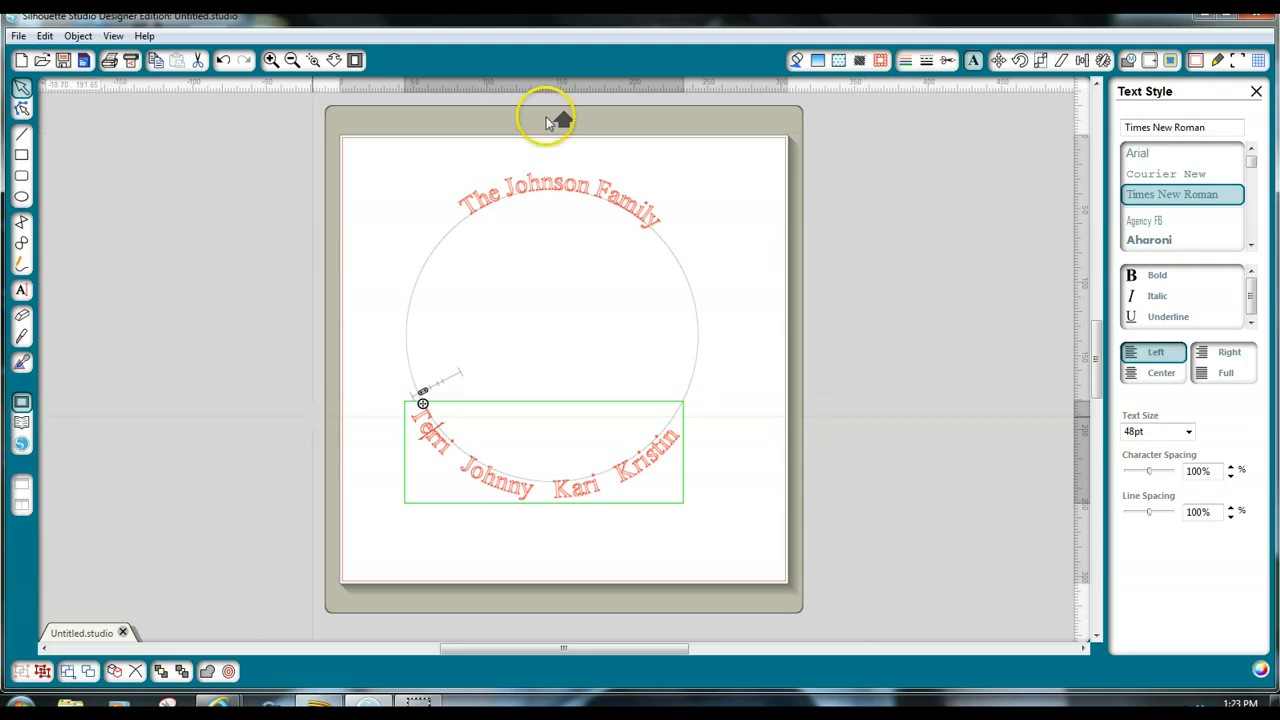